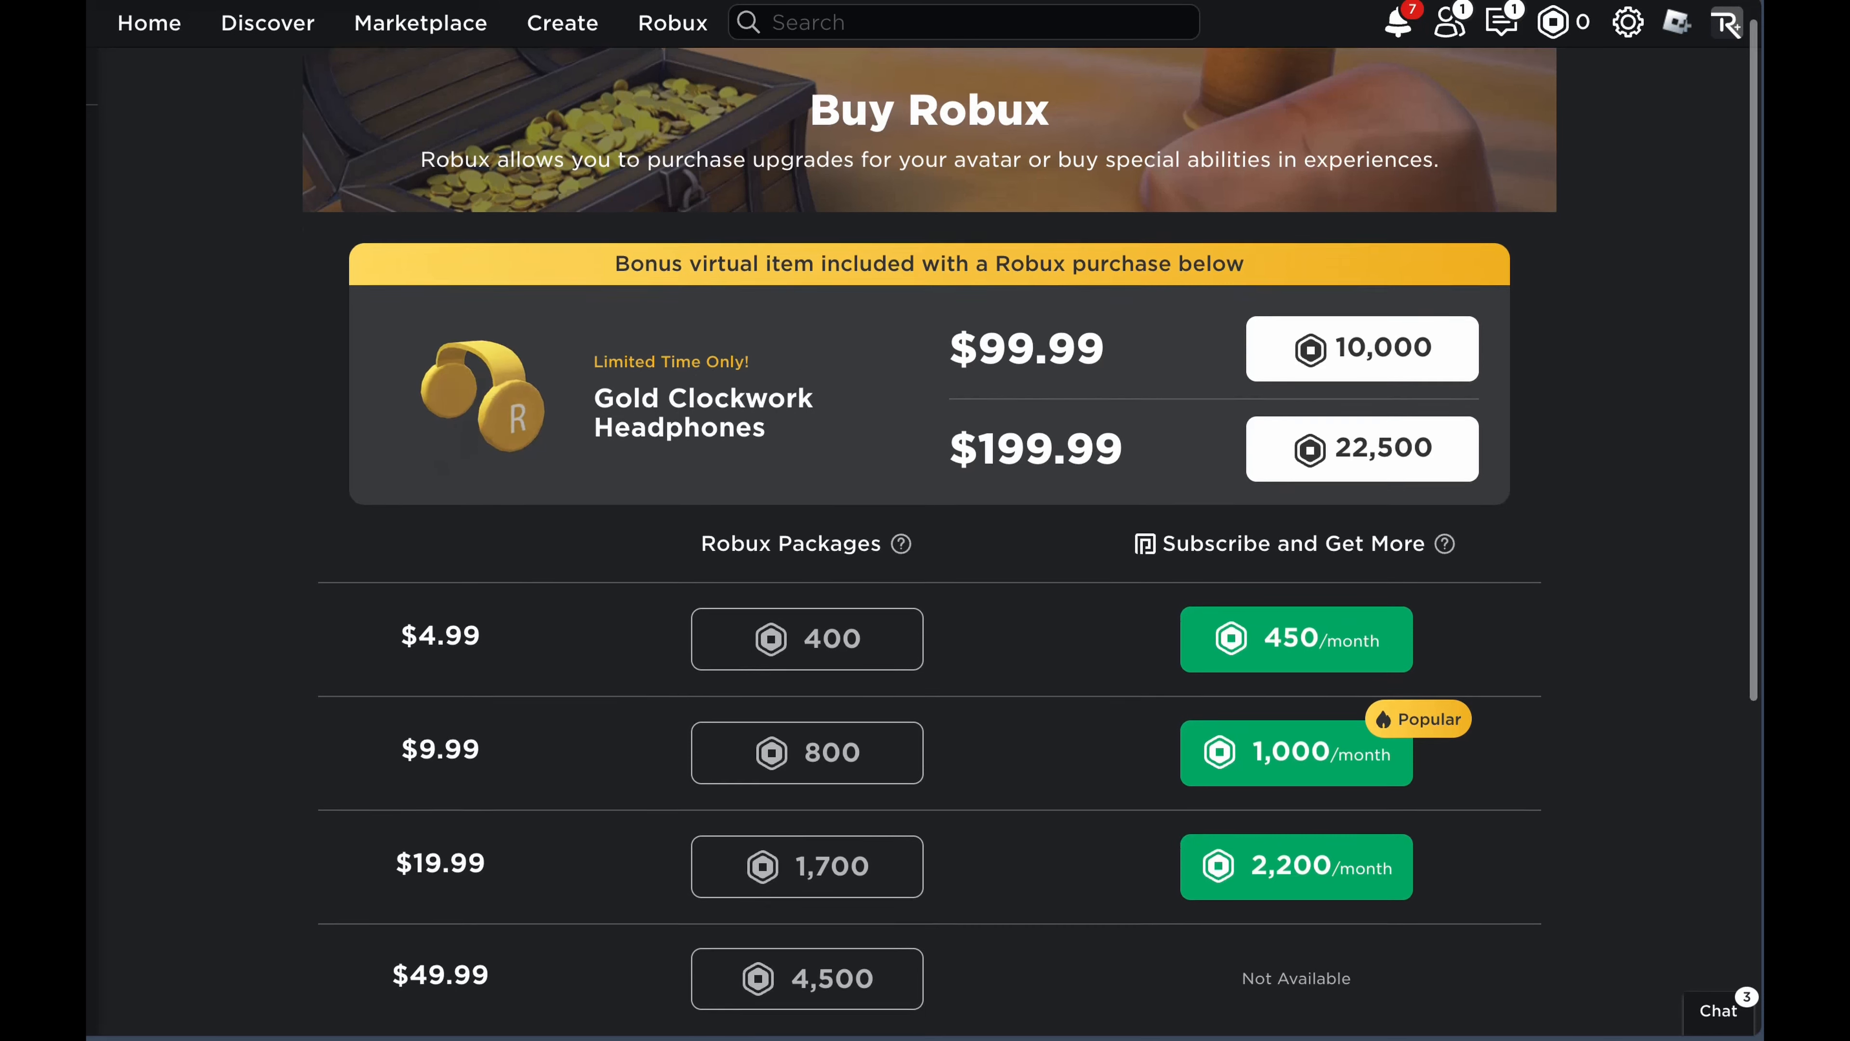
scroll("up", 3)
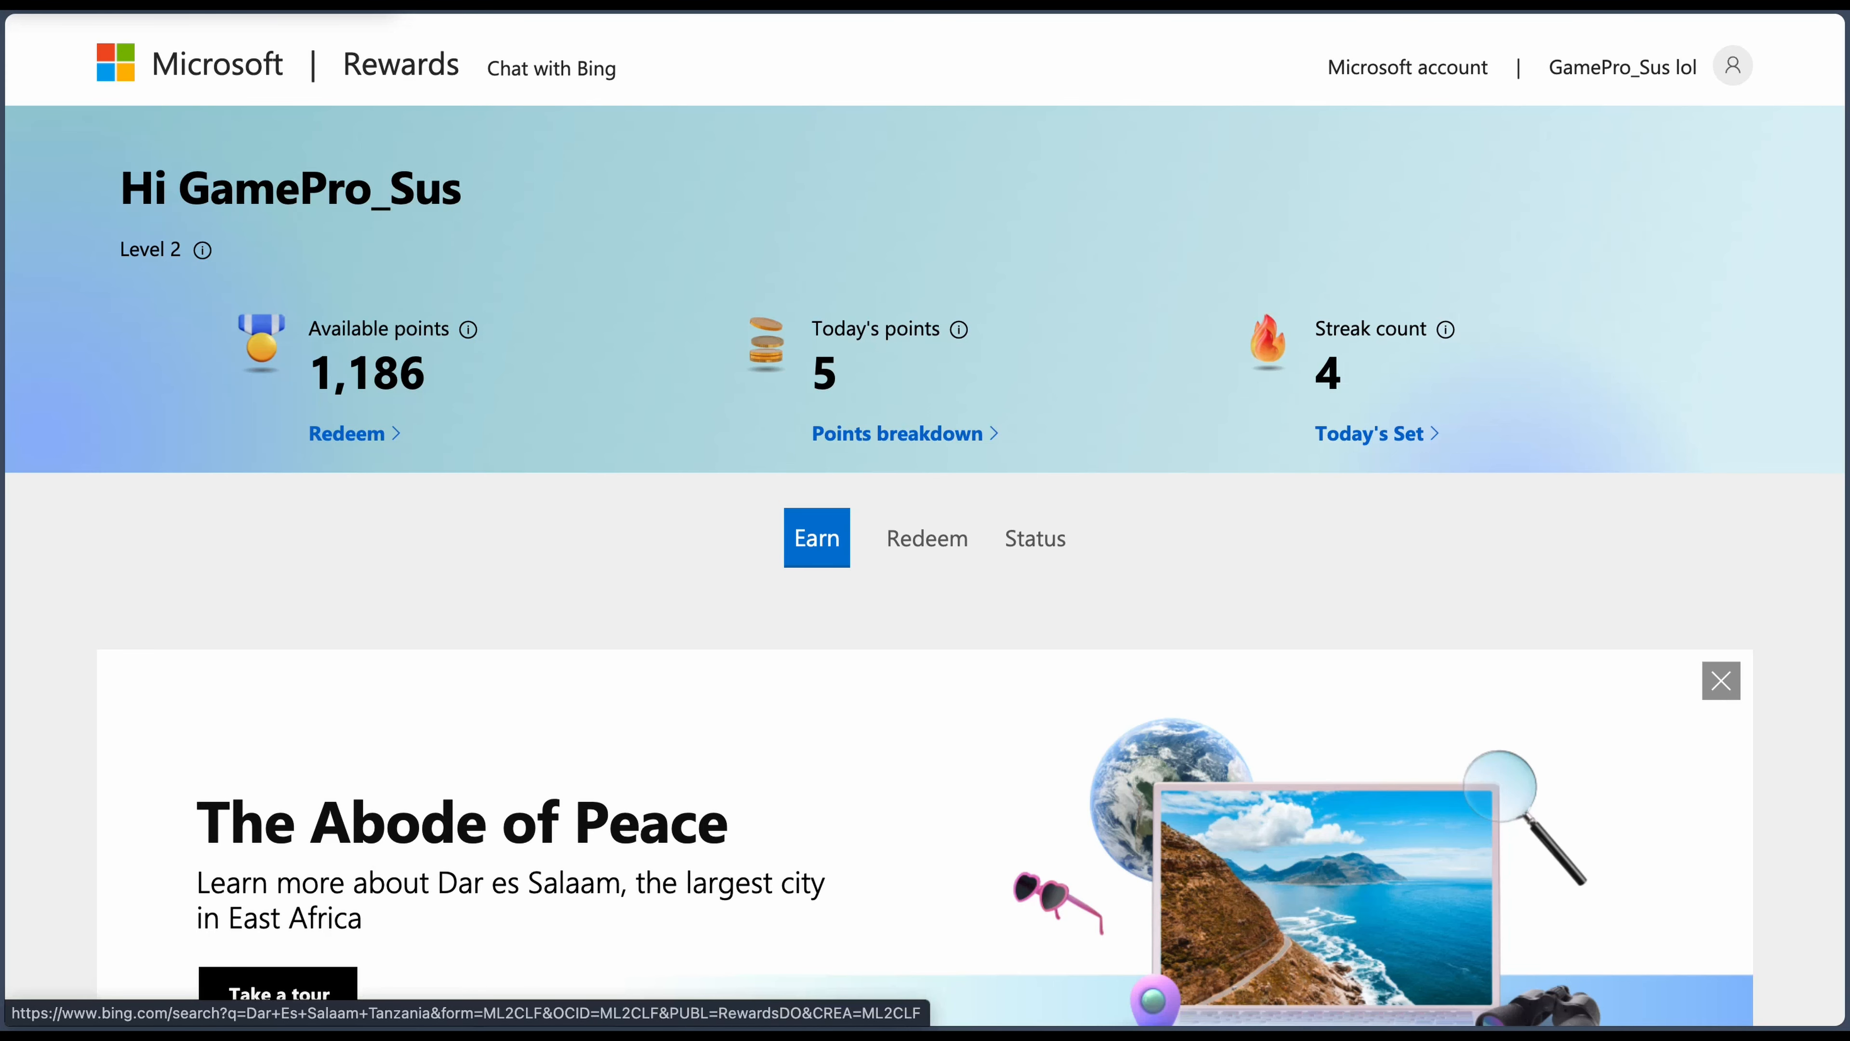
scroll("down", 3)
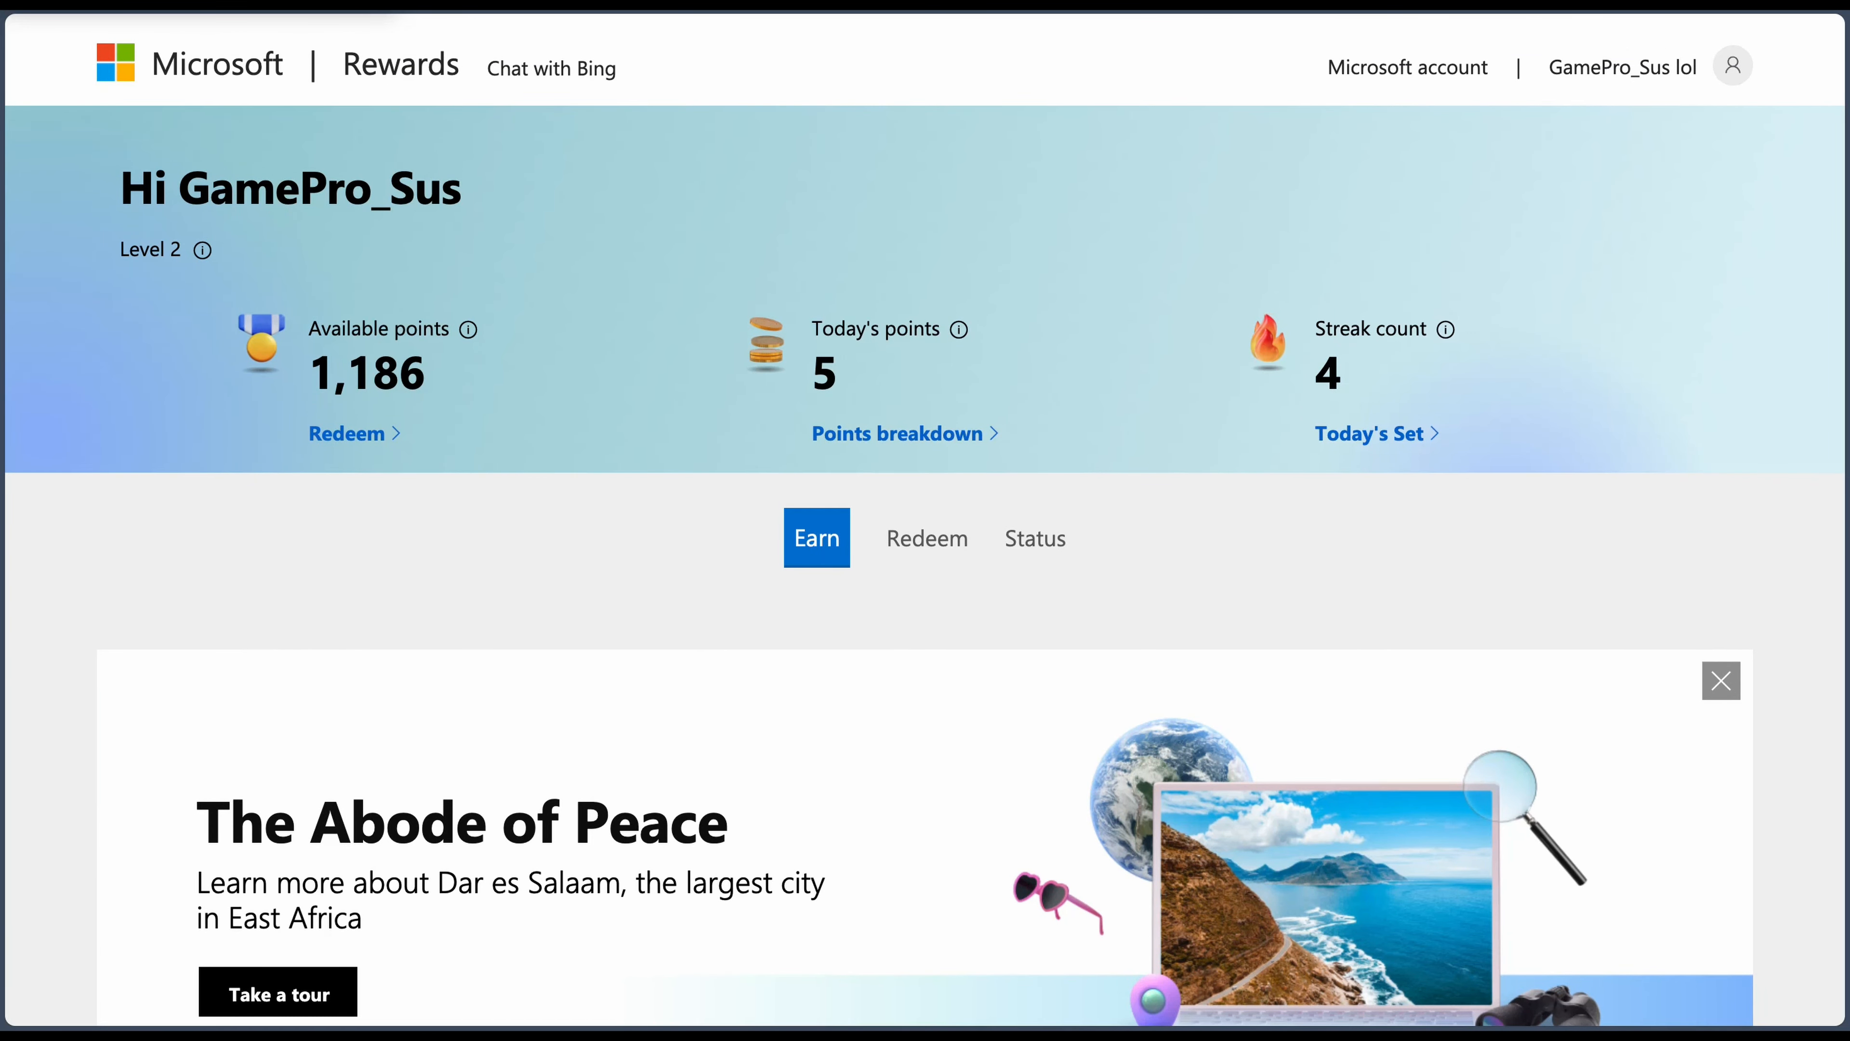
scroll("down", 3)
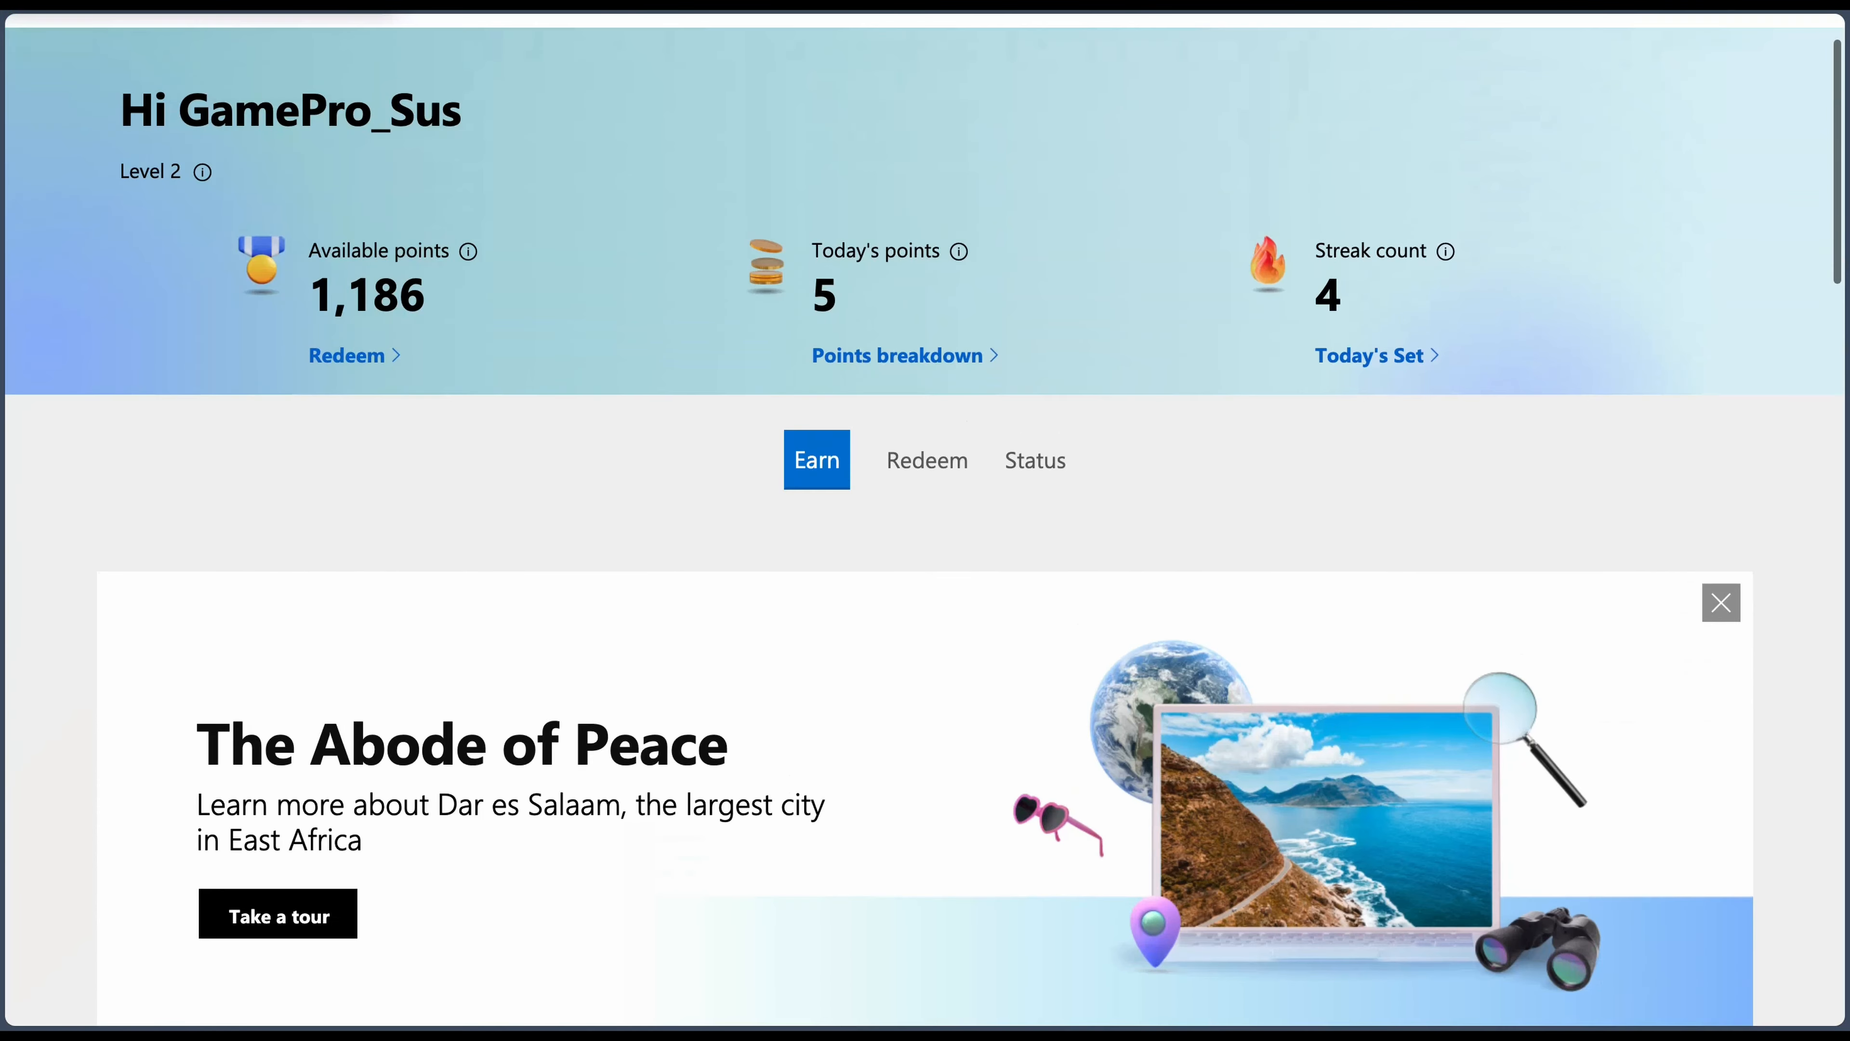
scroll("down", 3)
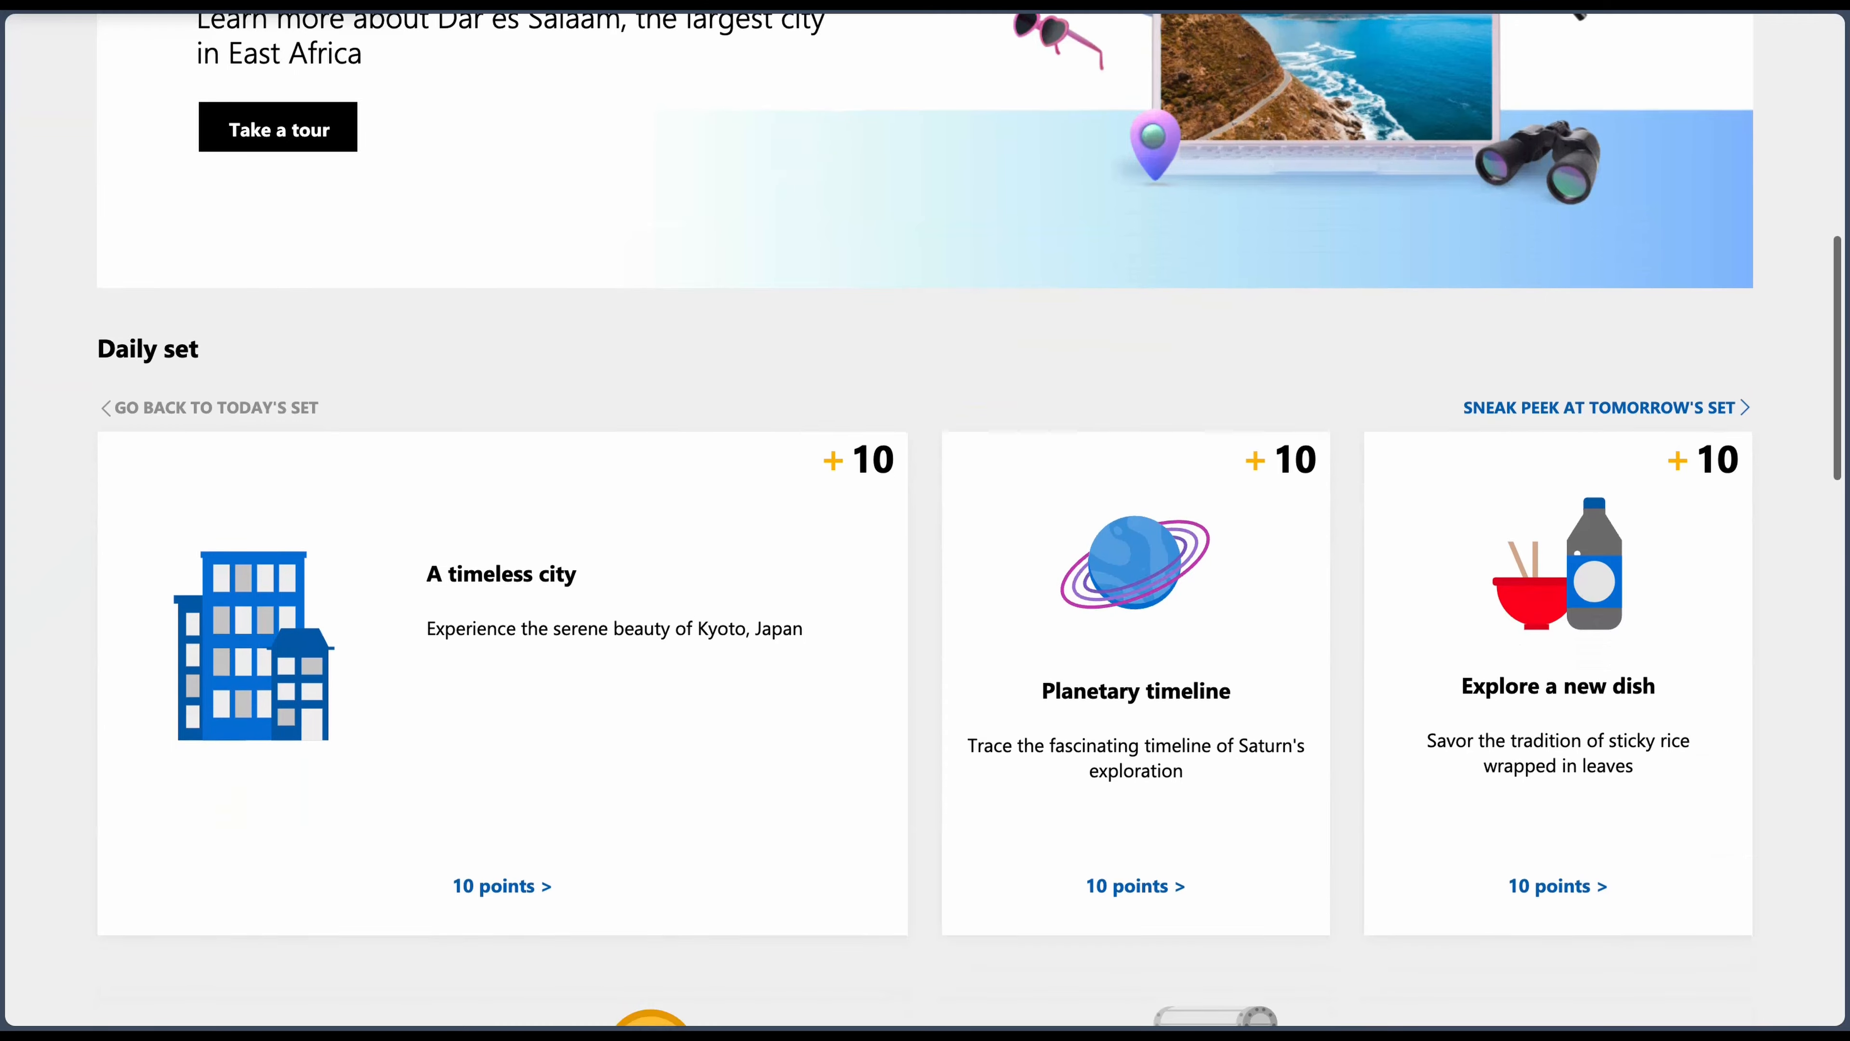
scroll("down", 3)
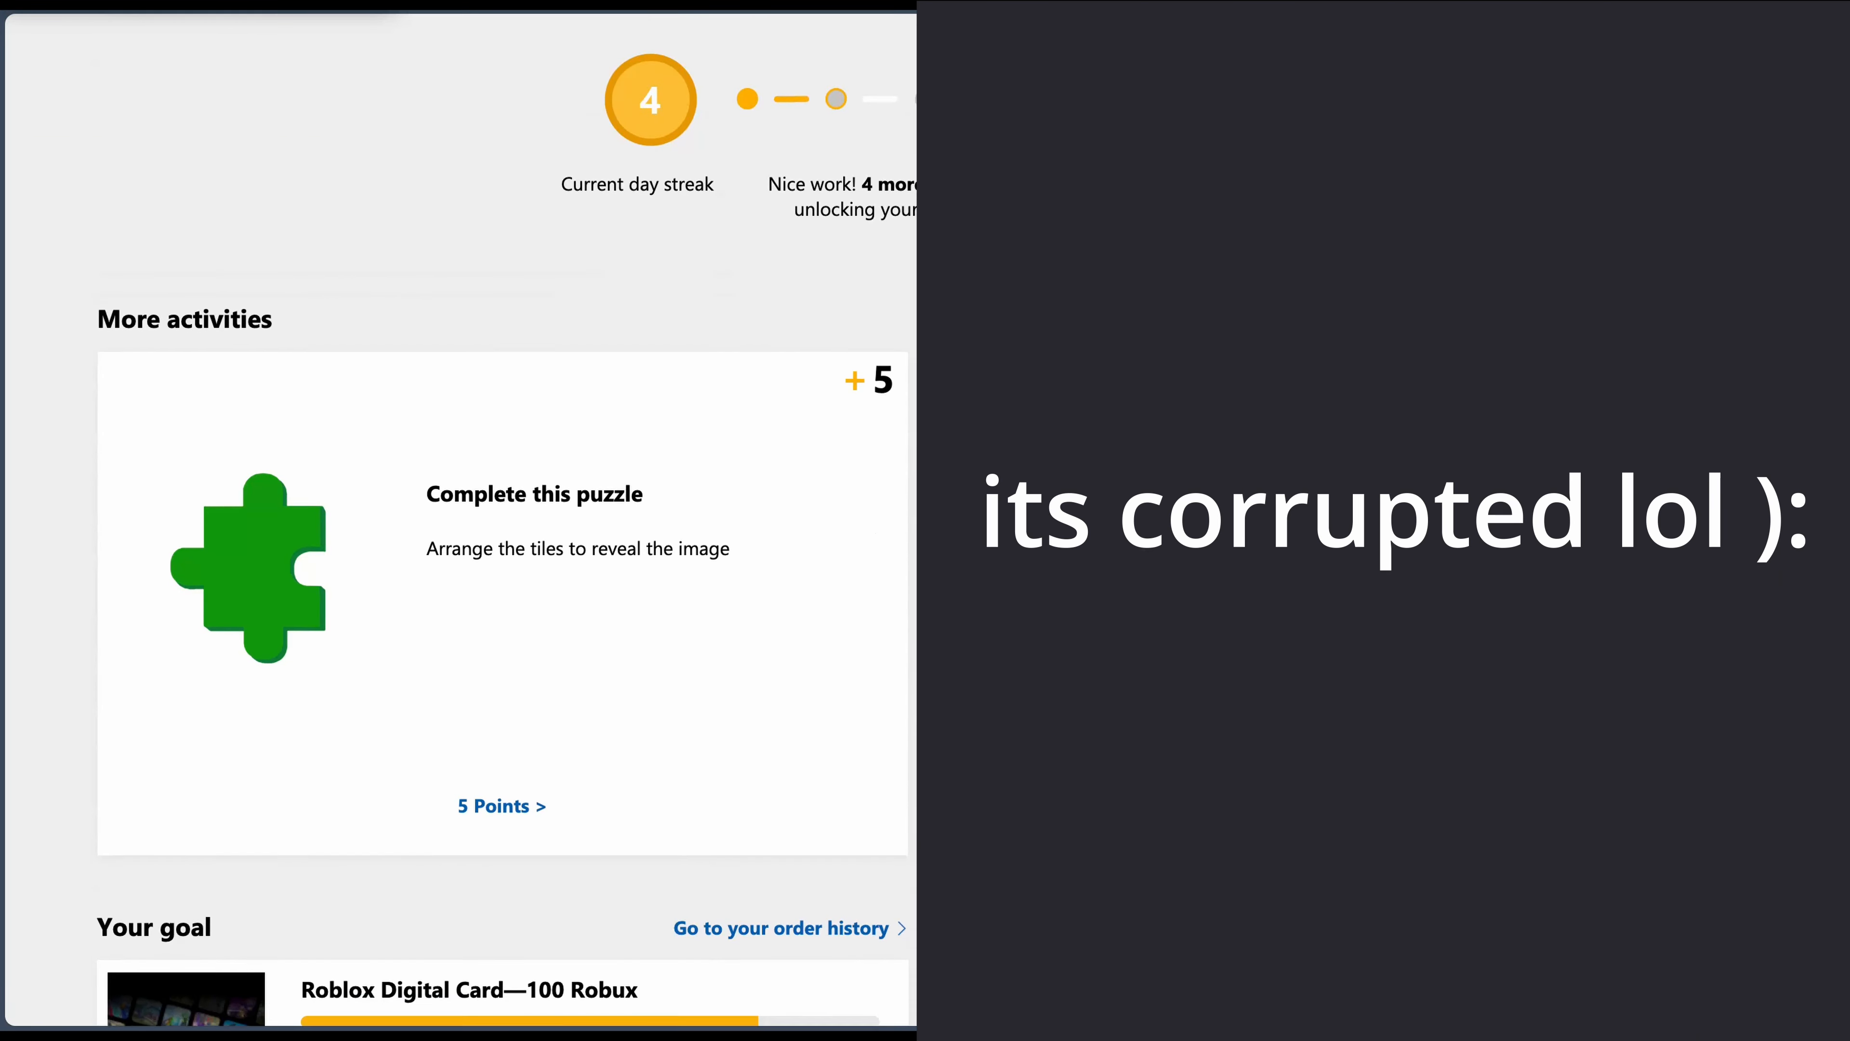
scroll("down", 3)
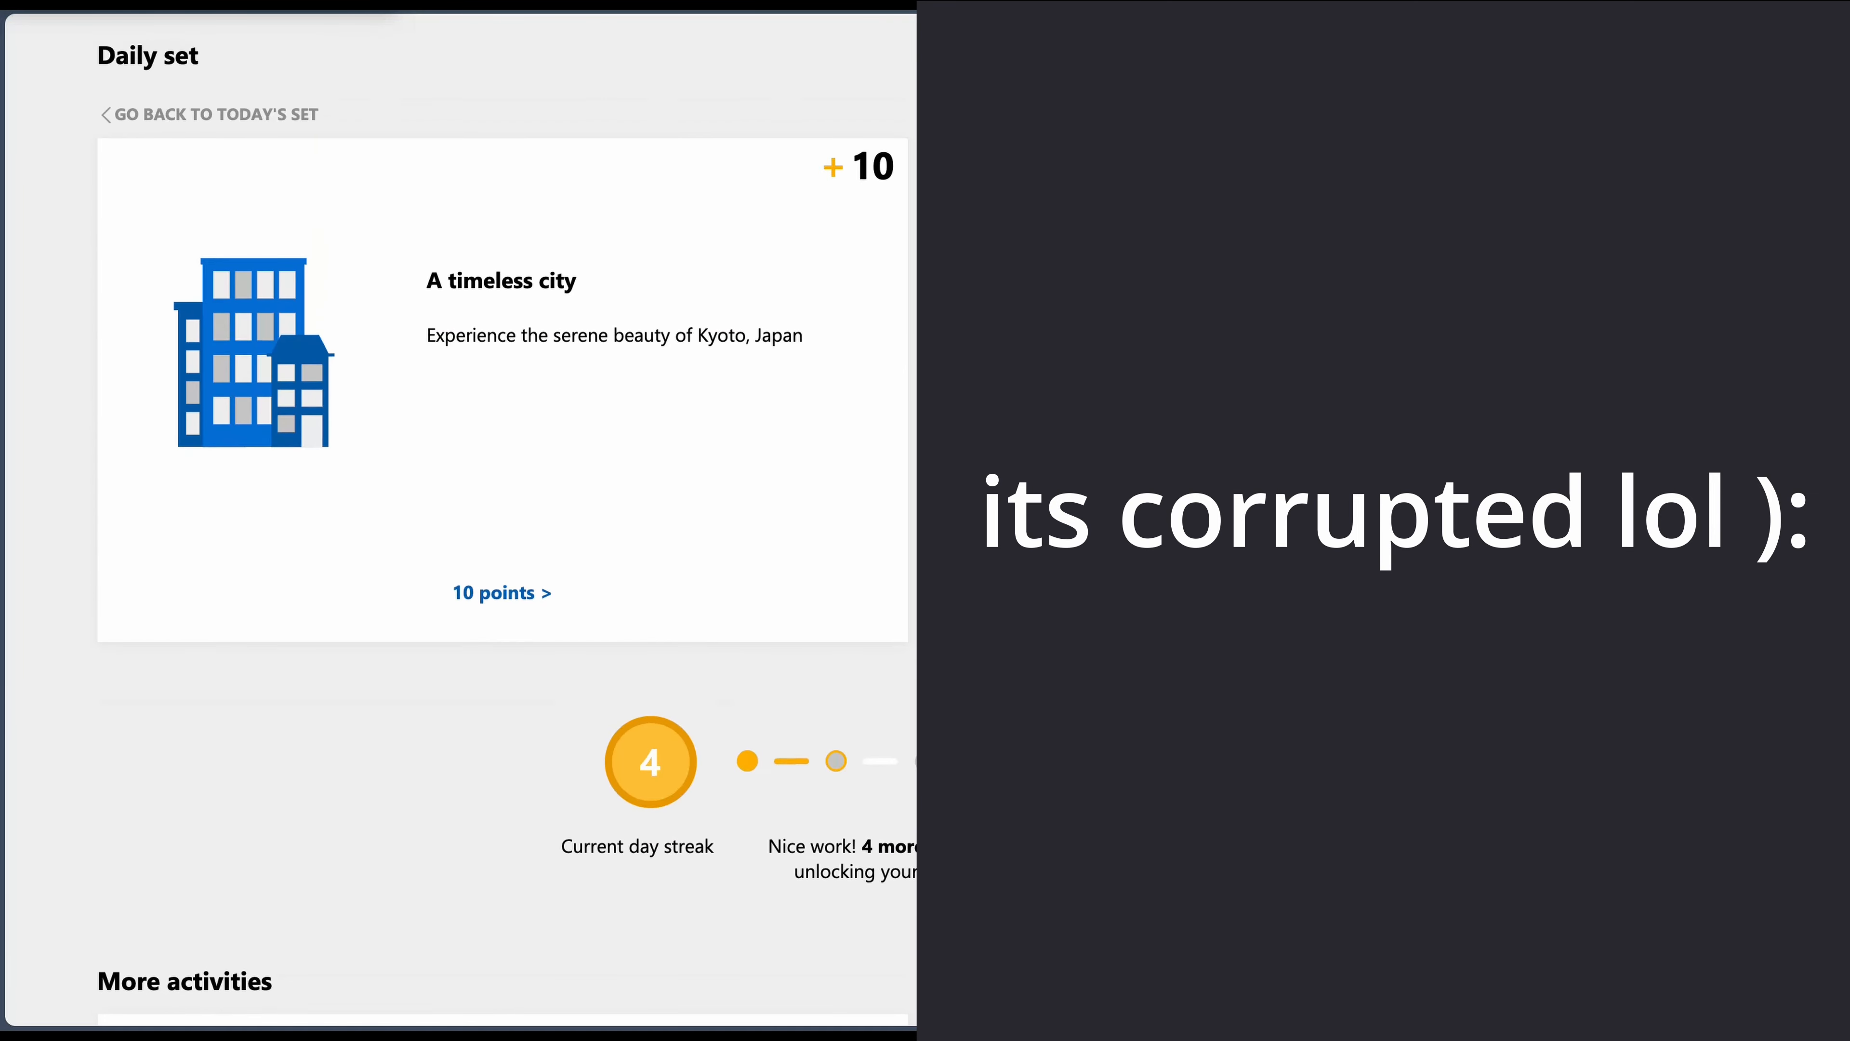
left_click(206, 115)
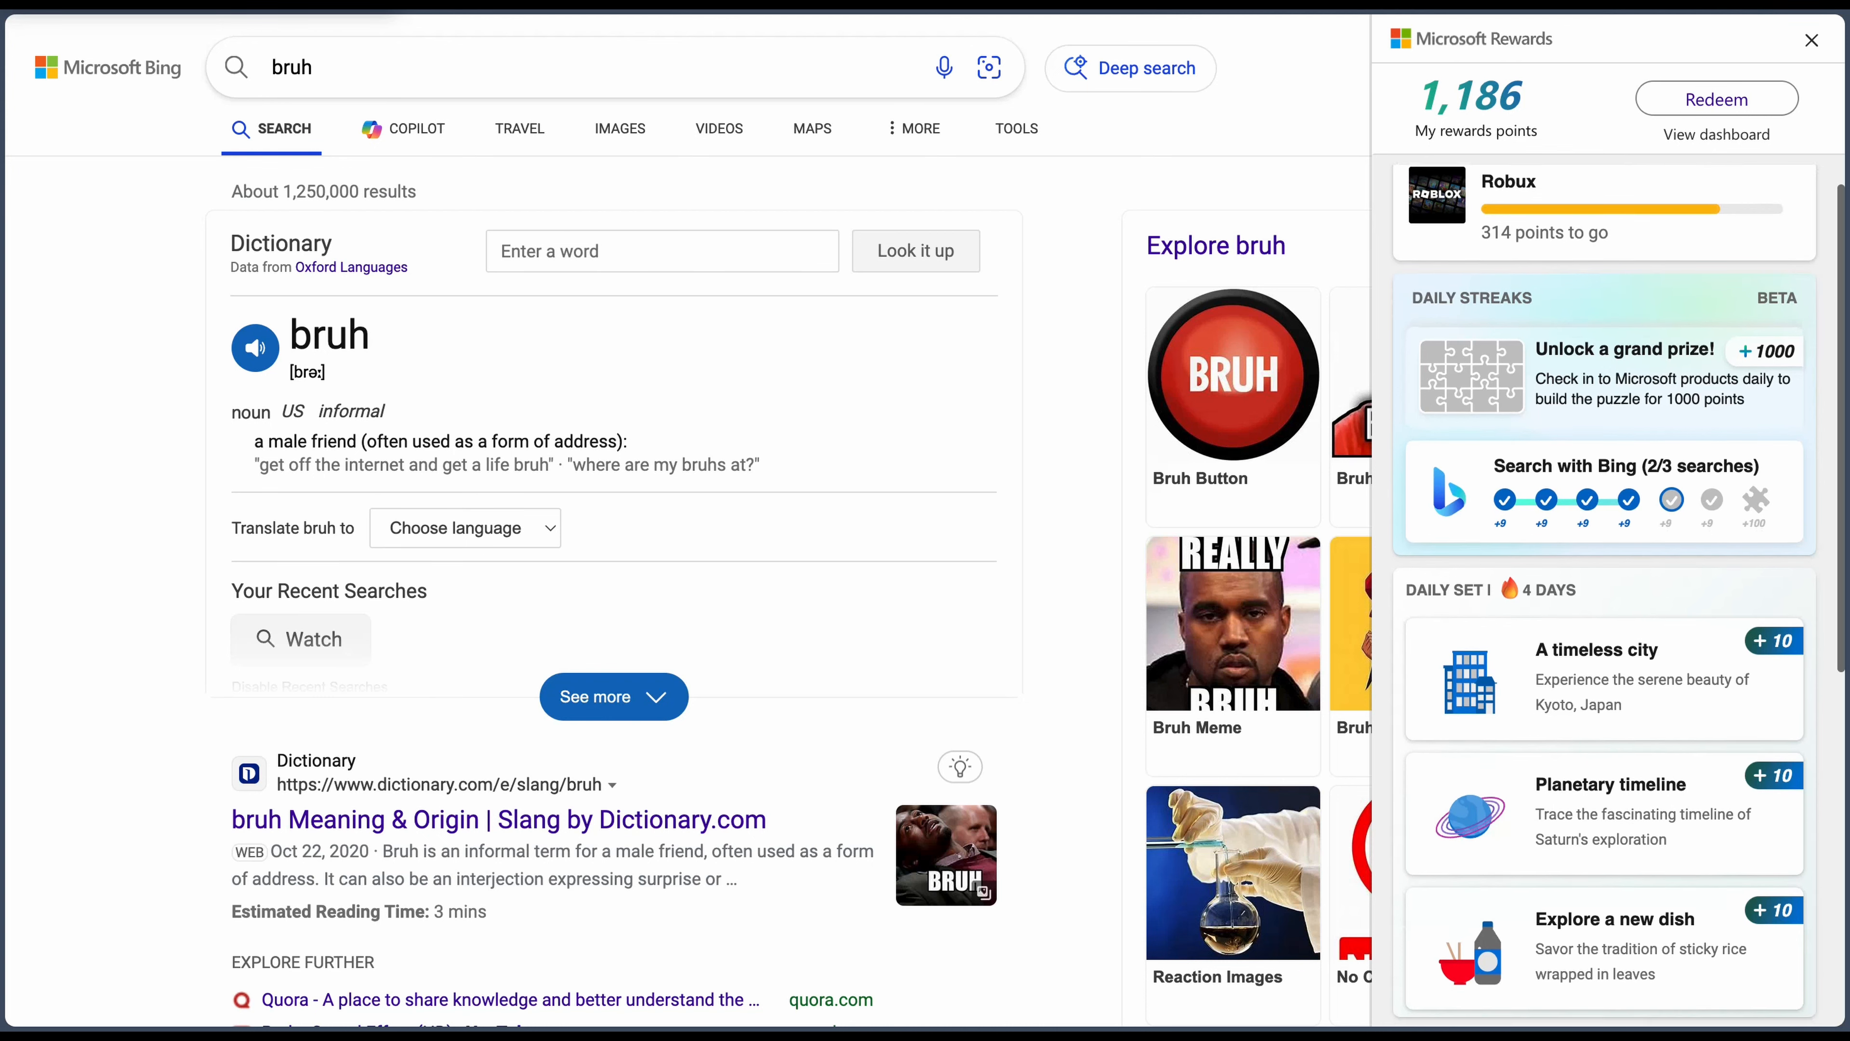
scroll("down", 3)
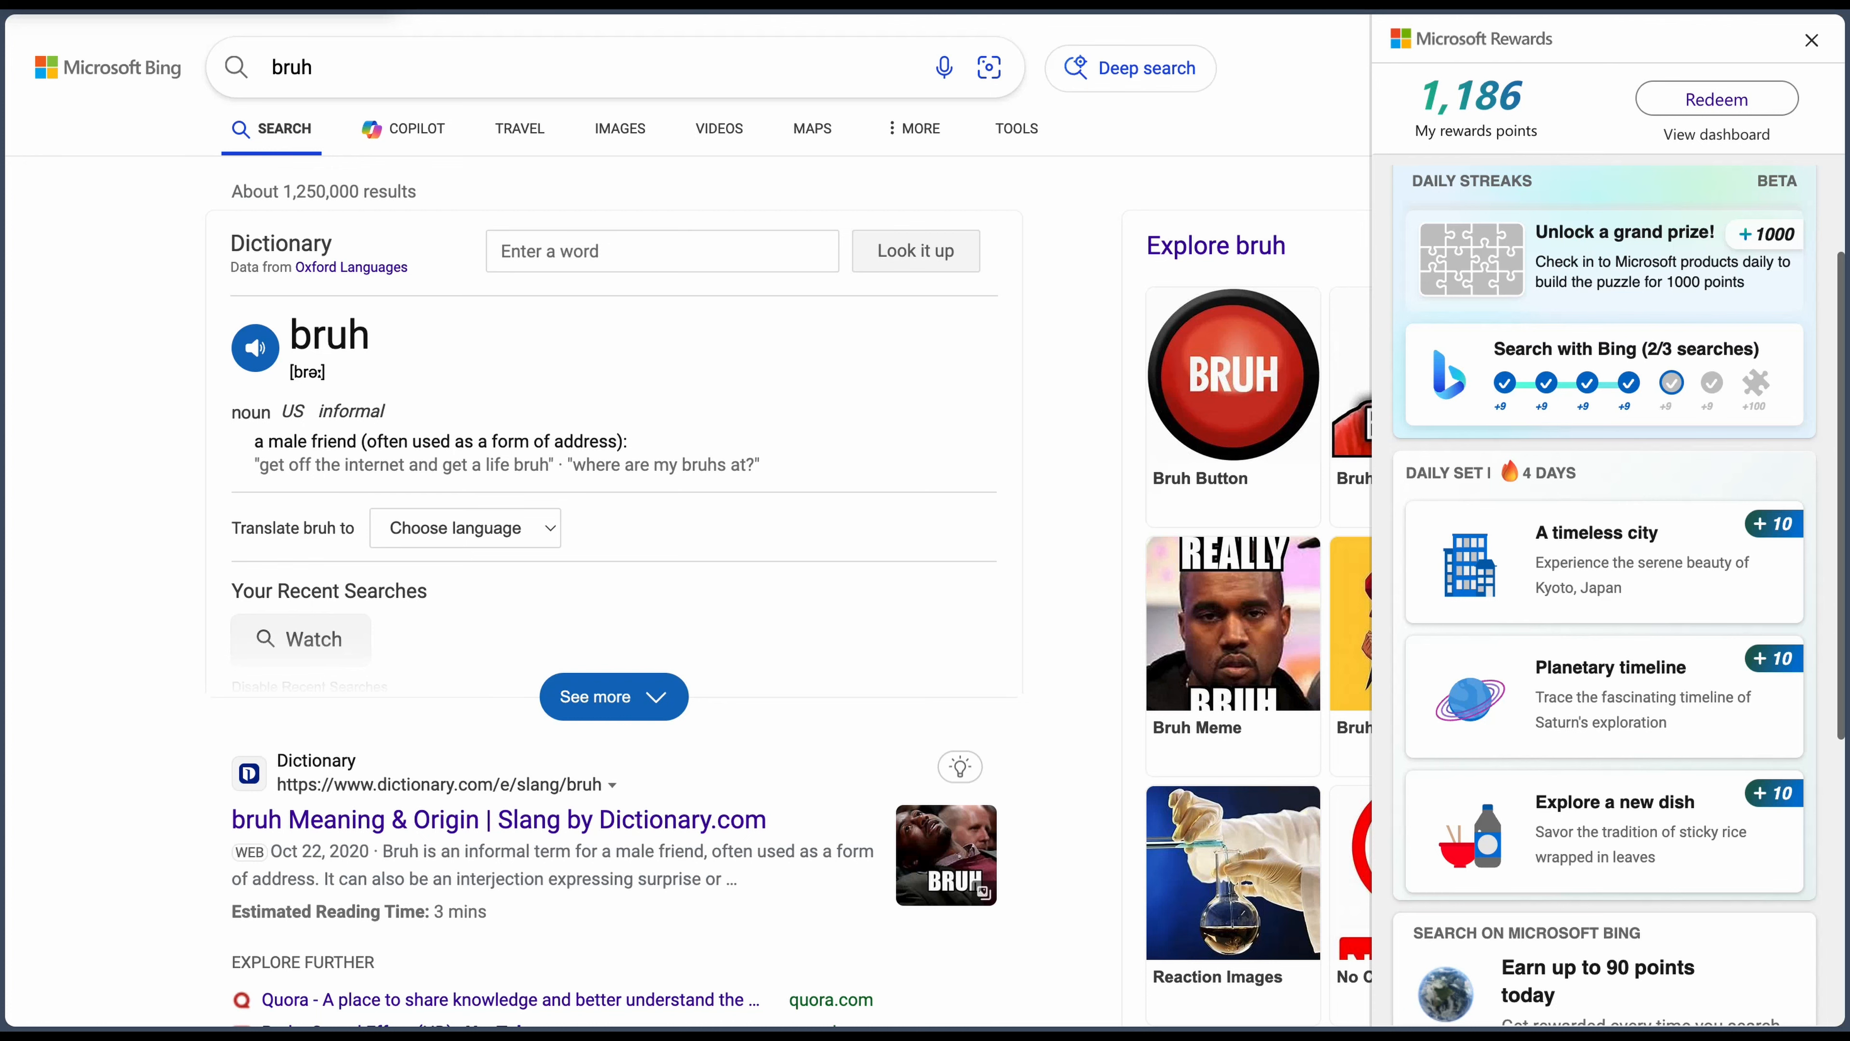
scroll("down", 3)
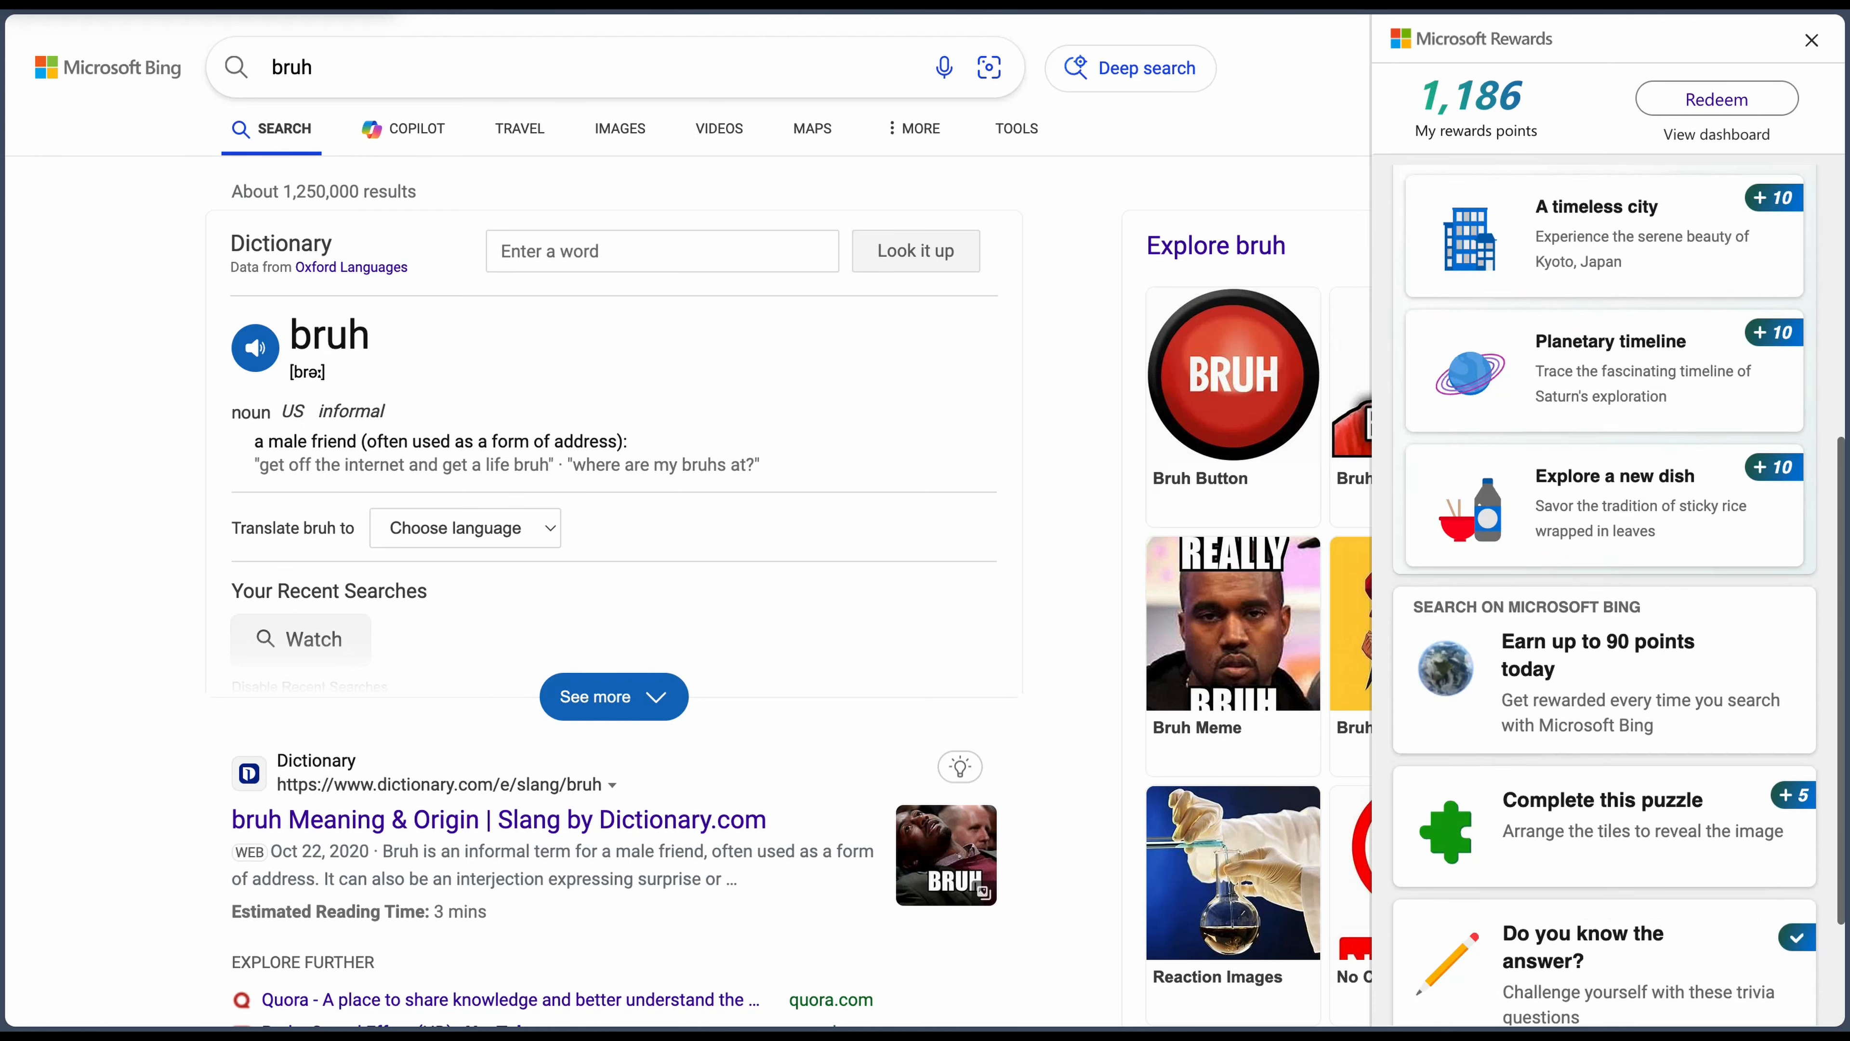
scroll("up", 3)
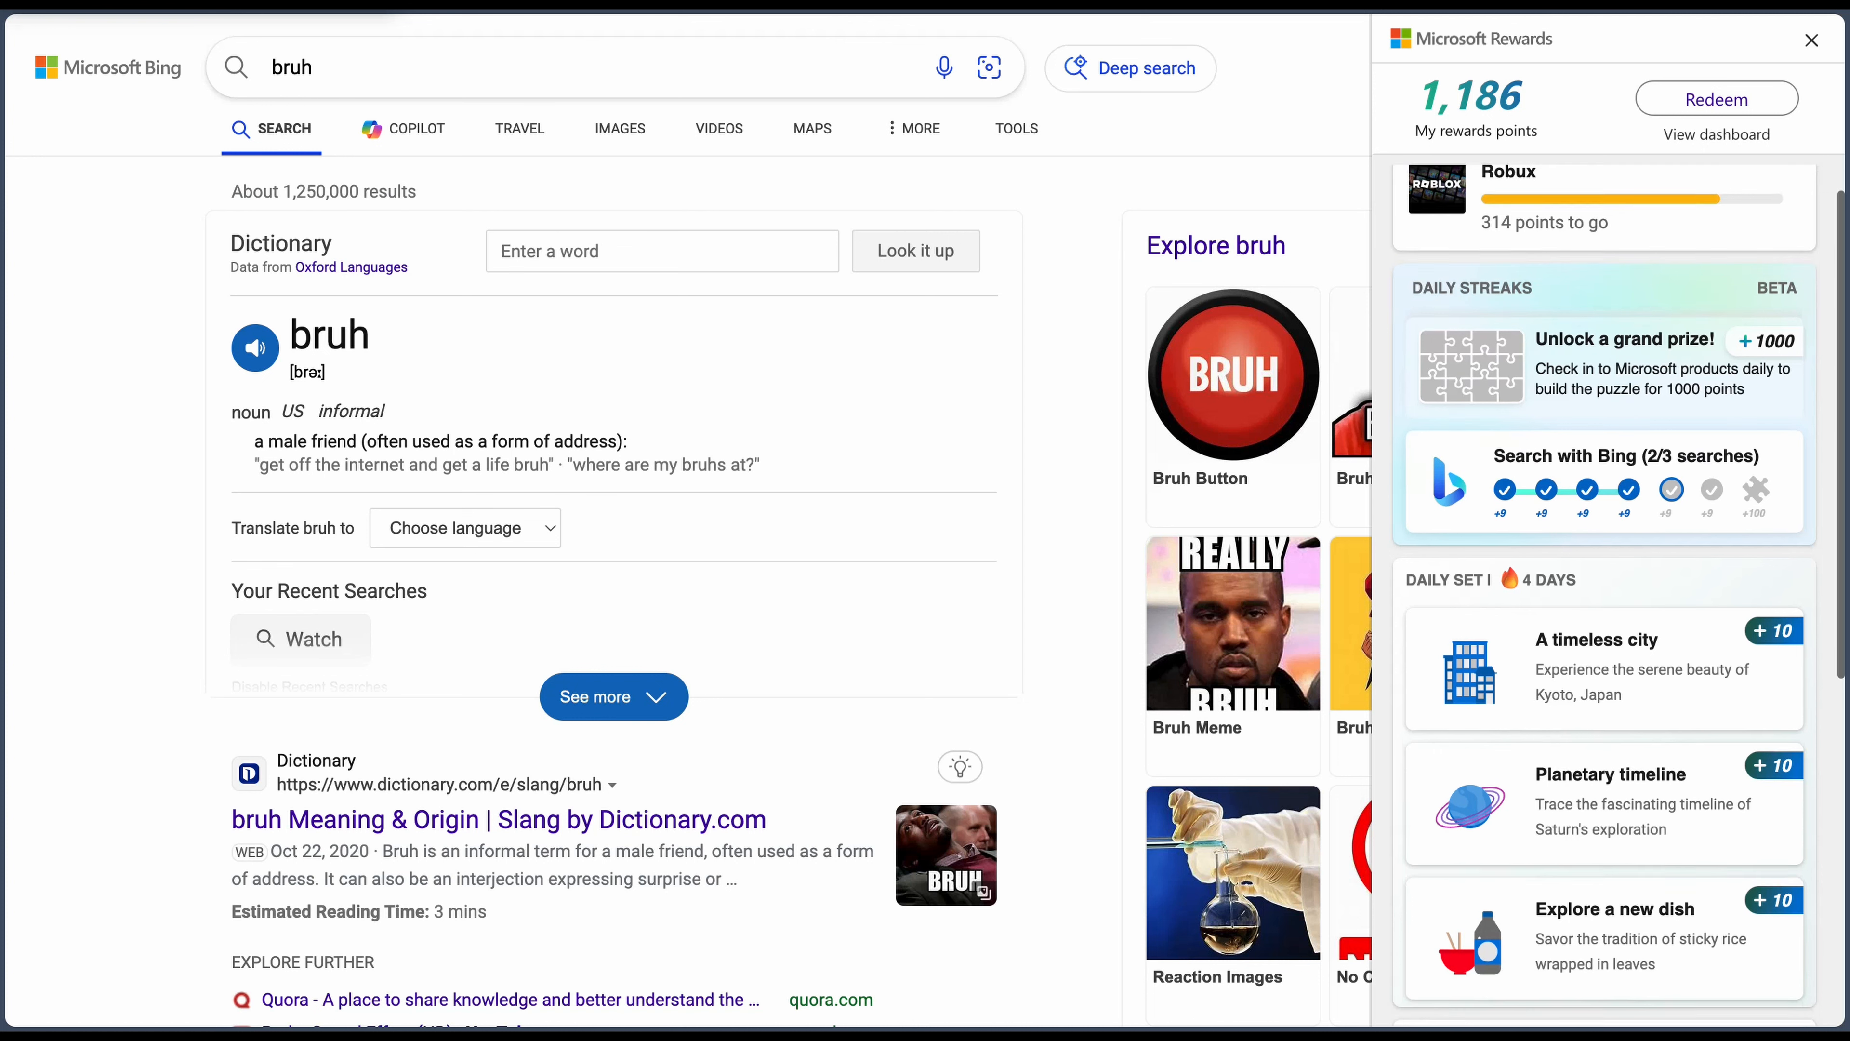
scroll("down", 3)
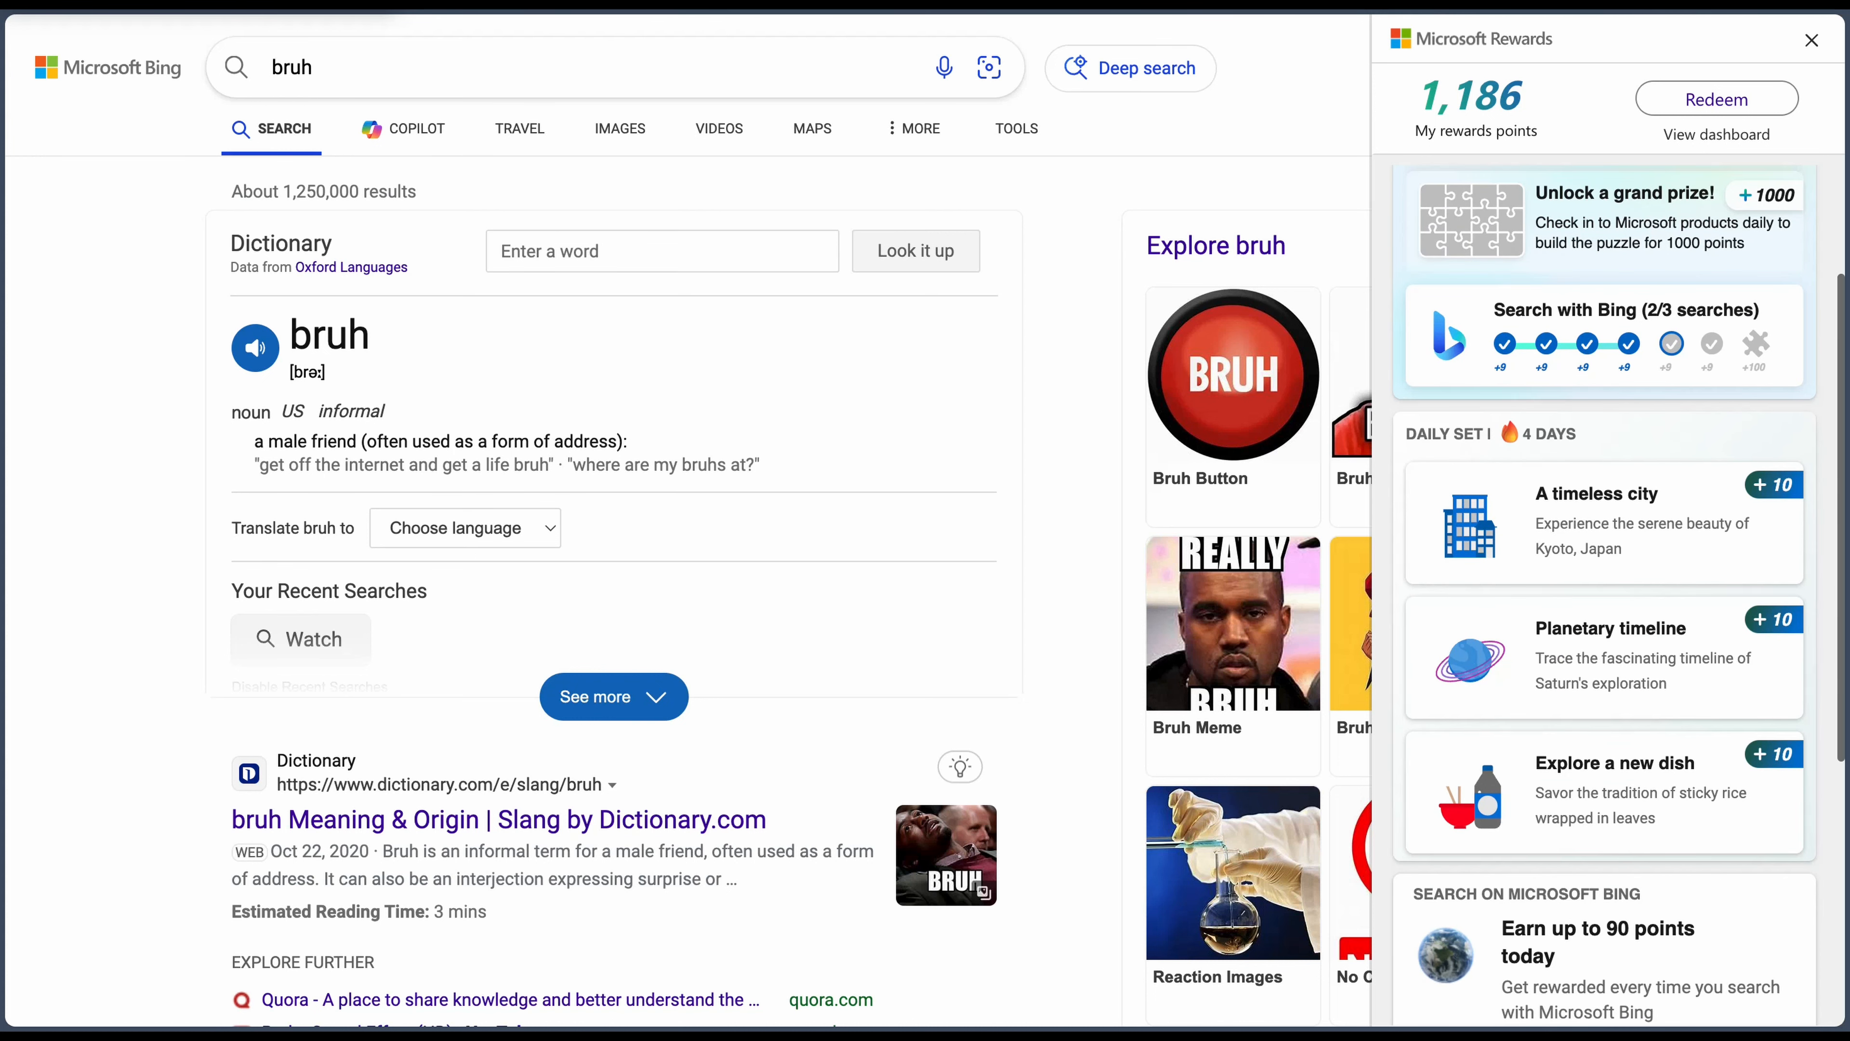